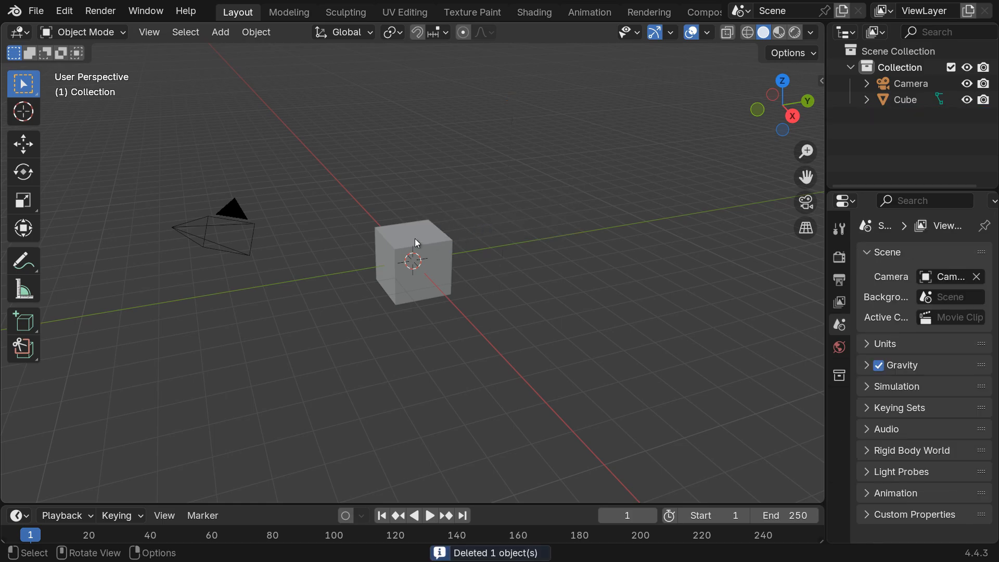
- Give the selected cube an Emission surface at Strength 2.00, then head to Compositing
left_click(413, 260)
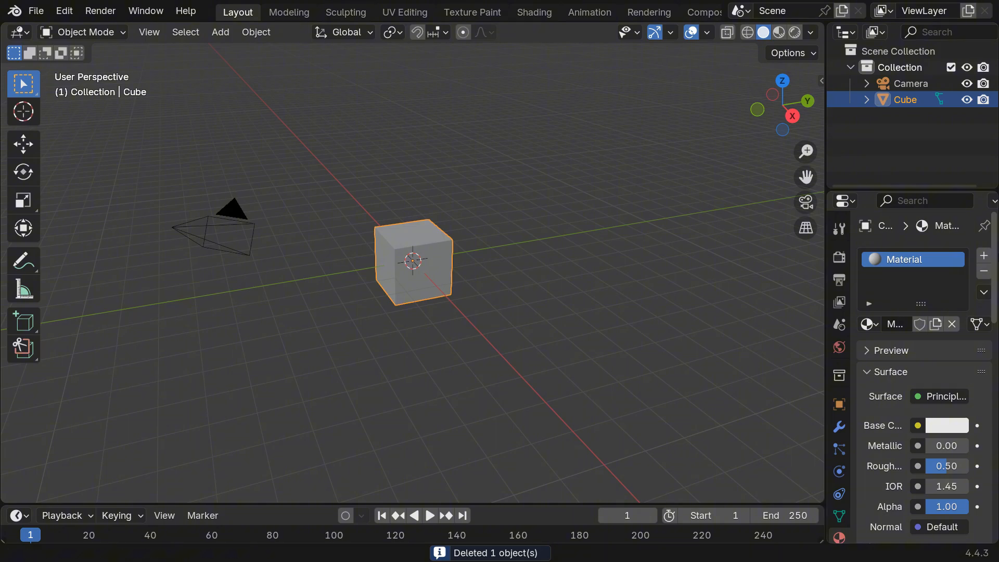
left_click(941, 395)
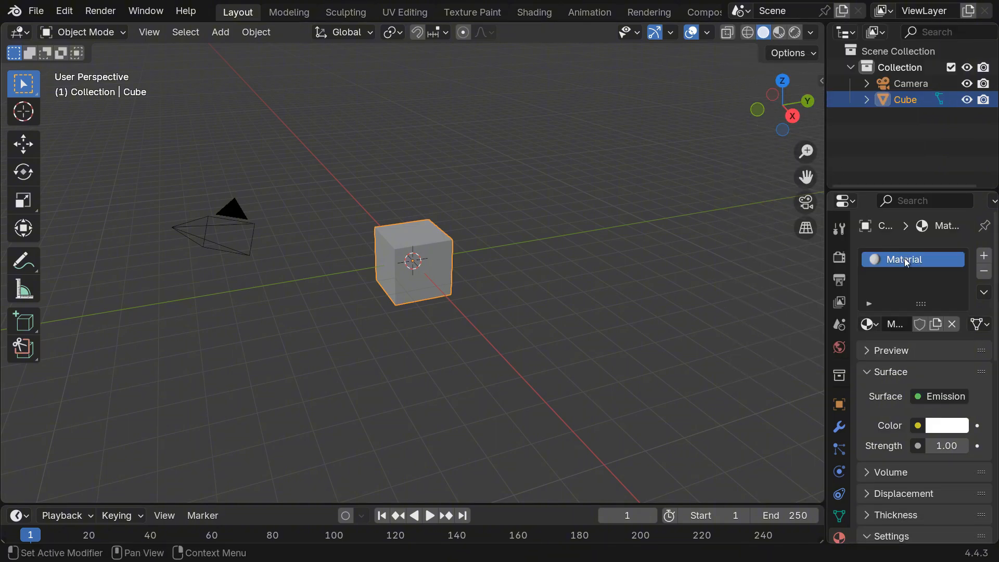
double_click(946, 445)
type("2")
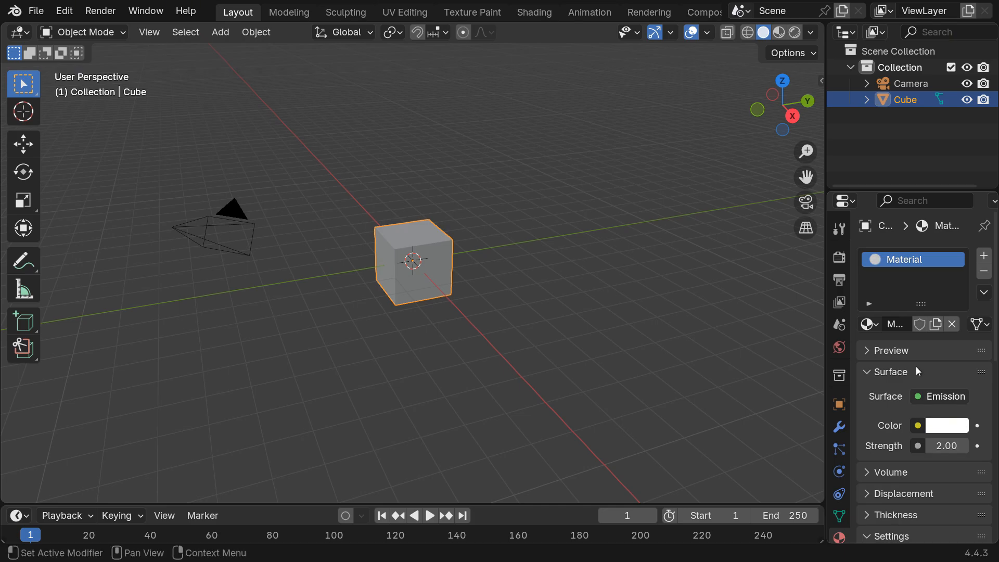
left_click(703, 11)
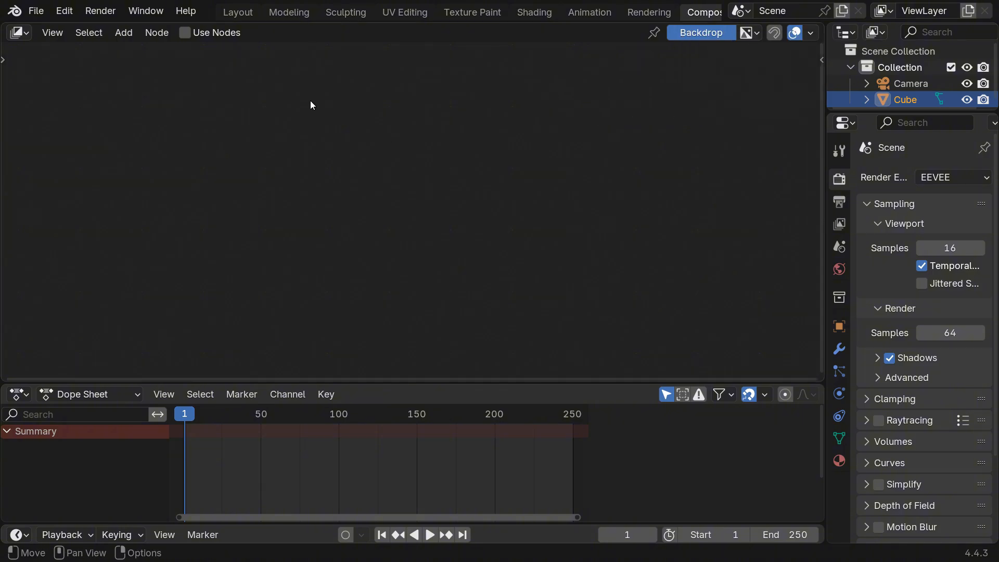
- Enable Use Nodes and drop a Glare node of type Bloom onto the Render Layers–Composite link
left_click(185, 32)
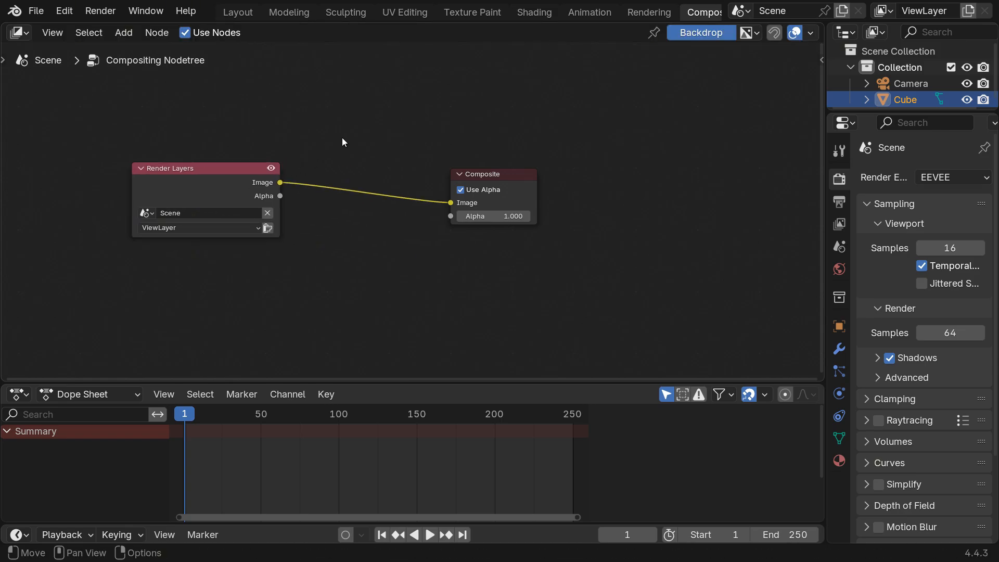
type("glare")
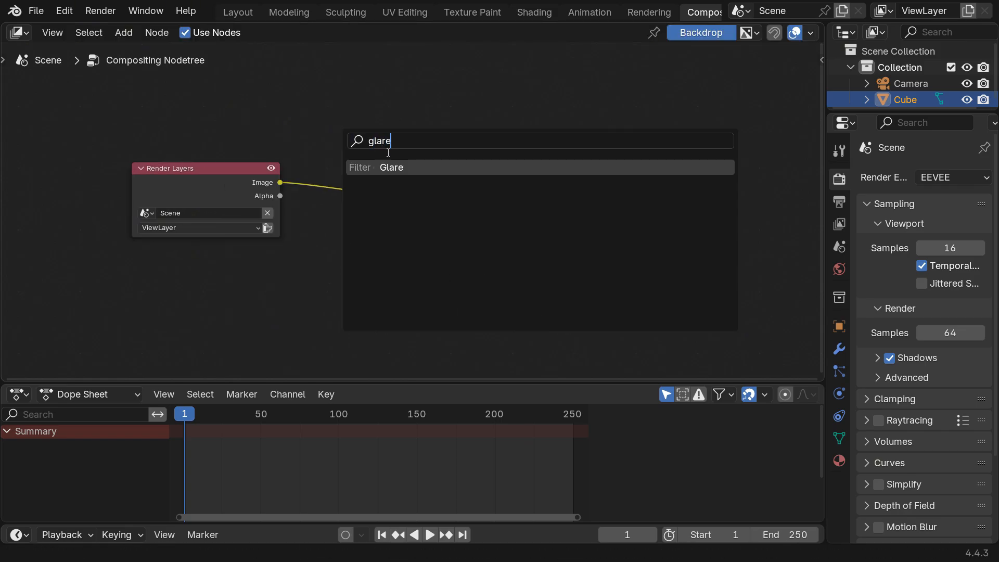
left_click(391, 167)
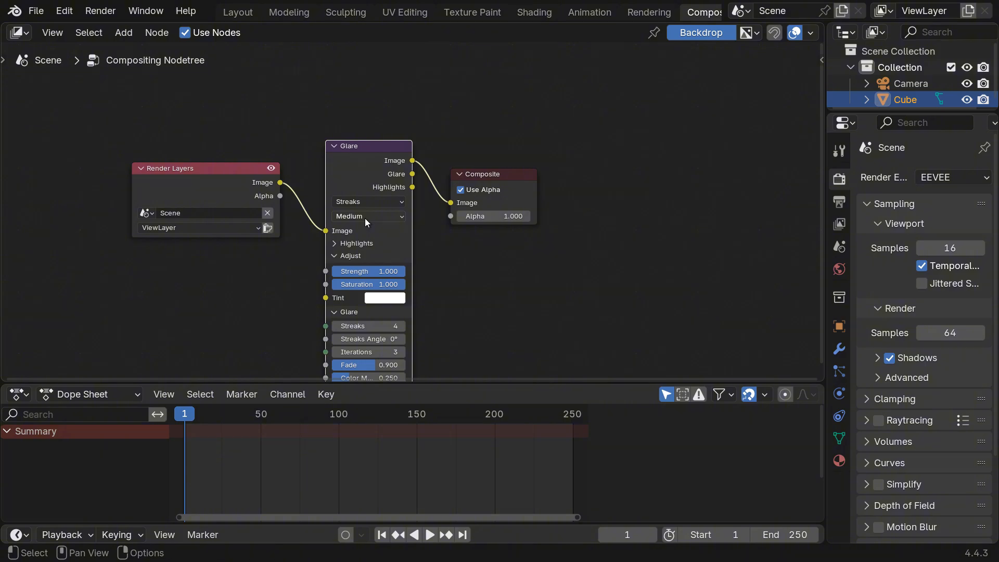
left_click(368, 201)
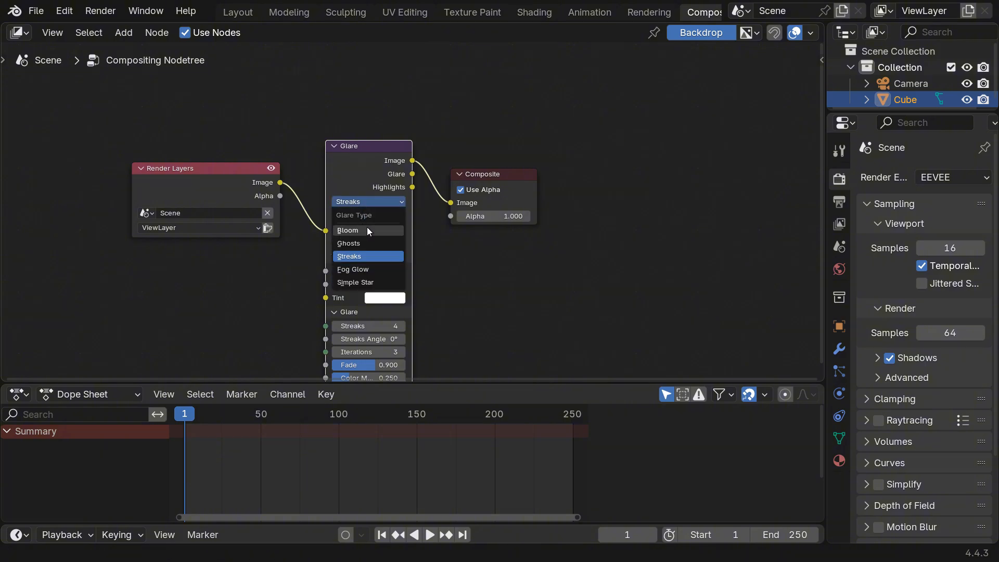
left_click(347, 230)
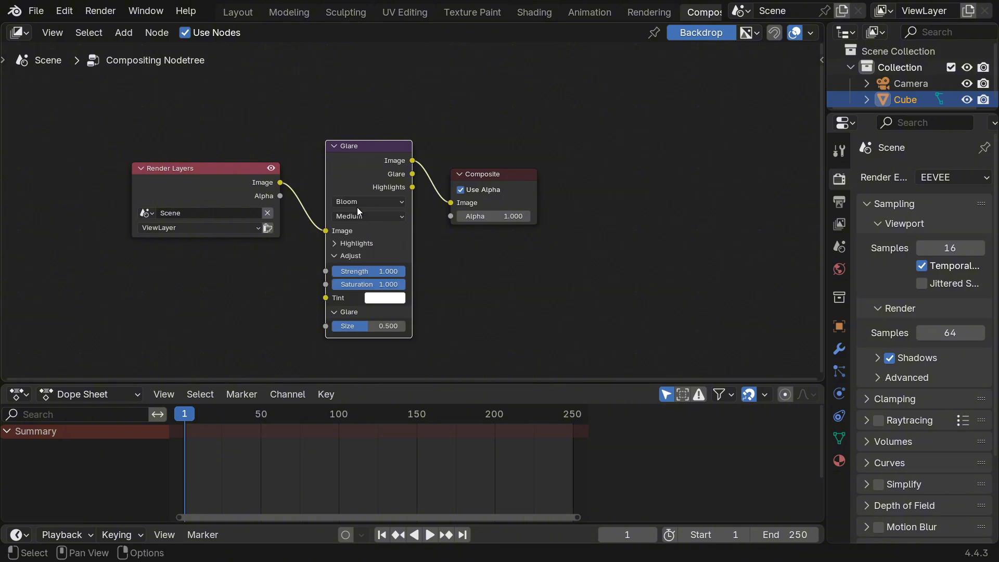
mouse_move(237, 11)
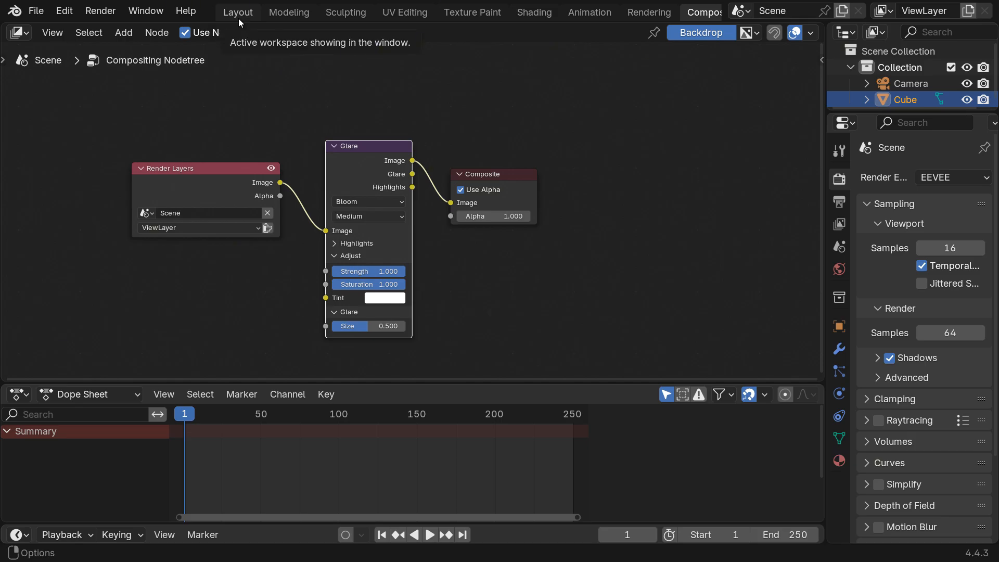
- Back in Layout, set Viewport Shading's Compositor to Always so the cube glows
left_click(237, 11)
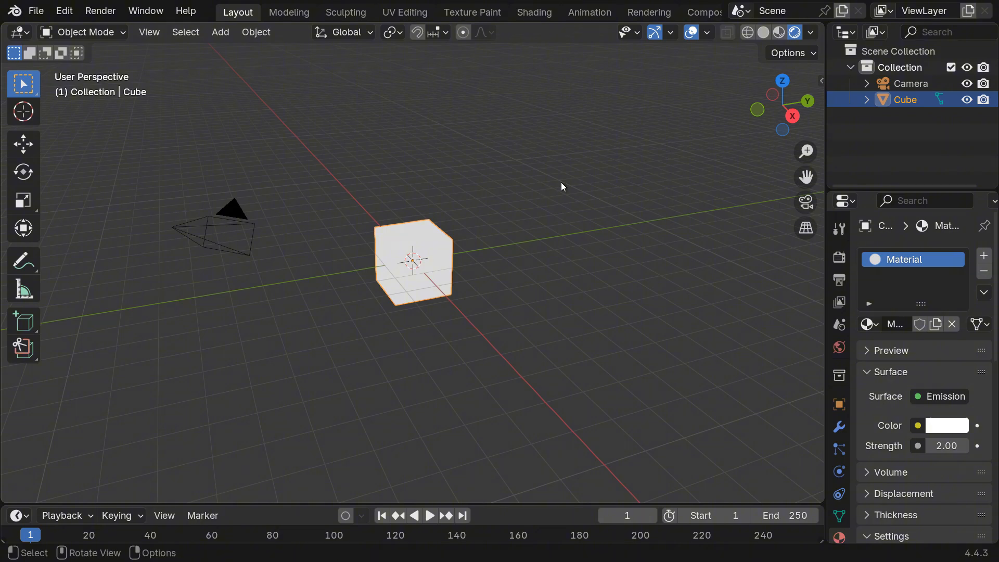
left_click(810, 32)
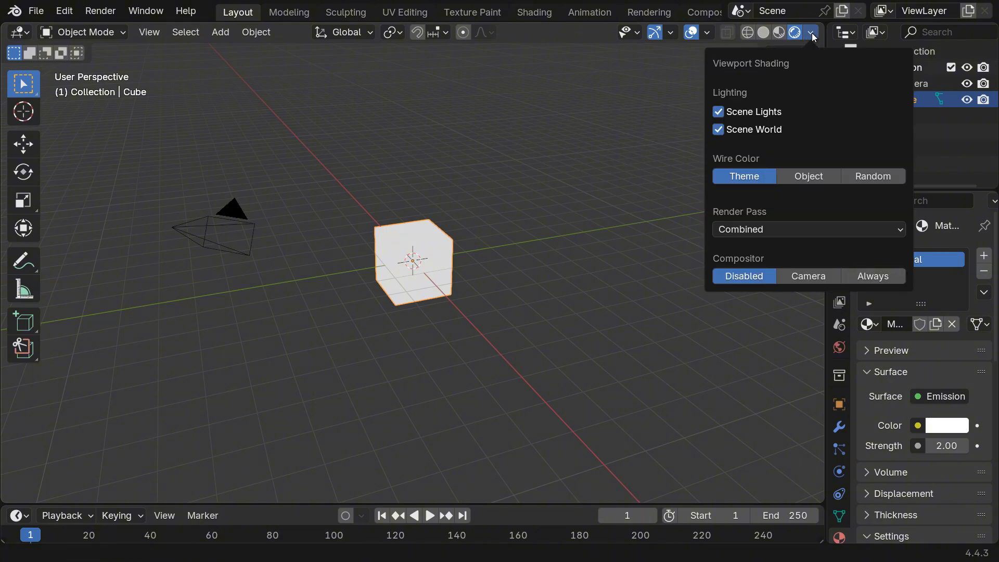
left_click(873, 276)
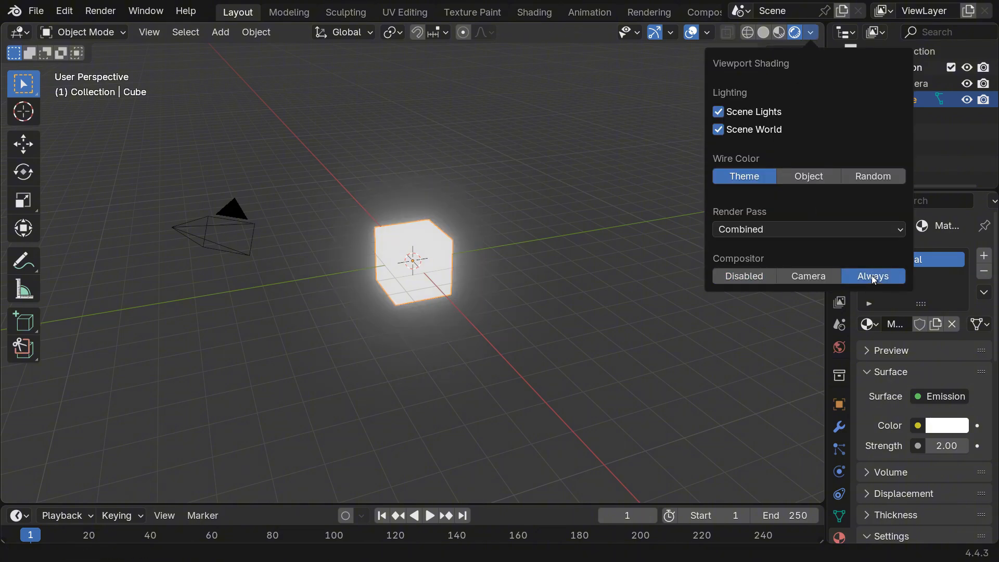
left_click(690, 32)
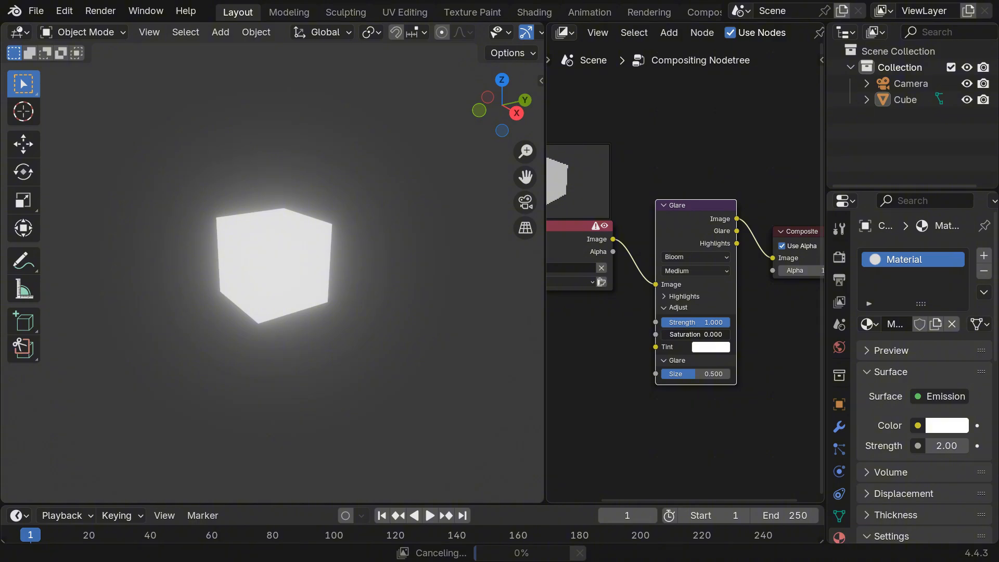
- Pick a light blue colour for the Glare node's Tint swatch
left_click(709, 347)
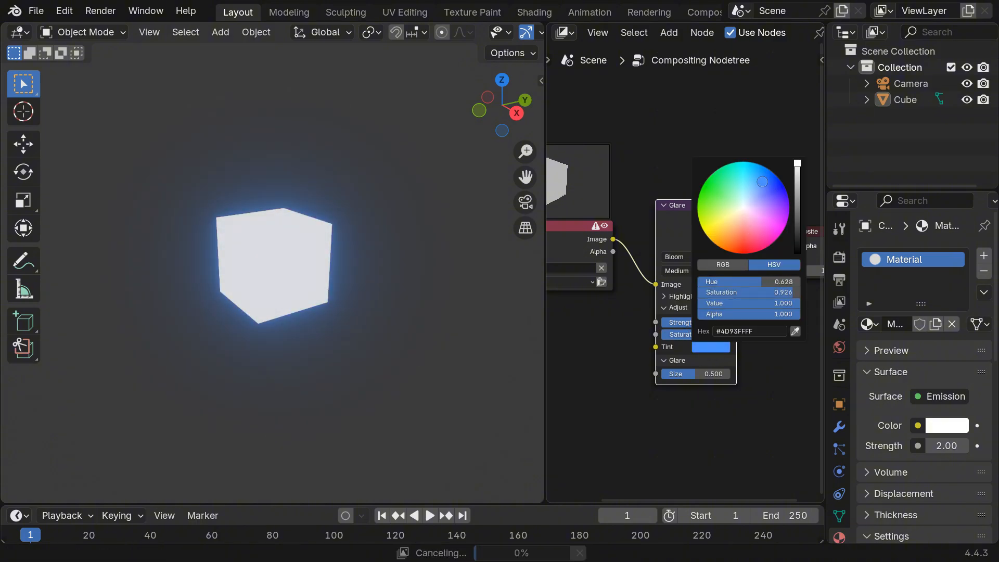